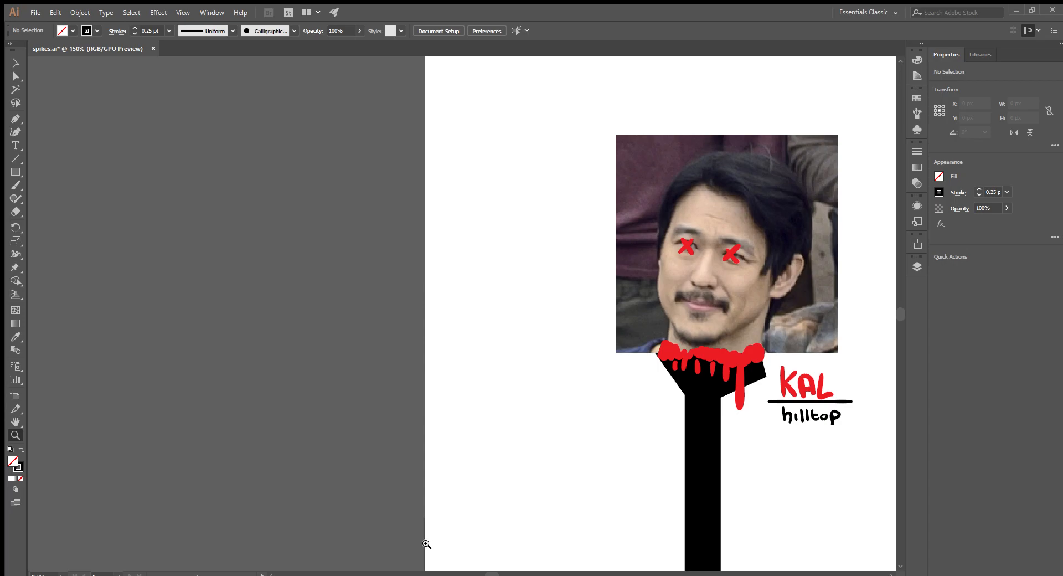
pyautogui.moveTo(425, 542)
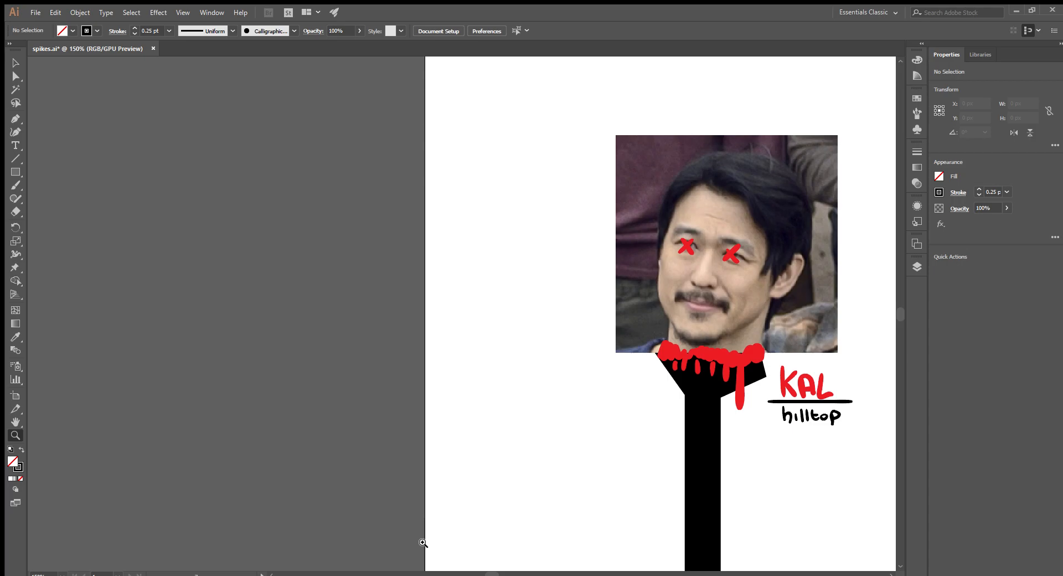
pyautogui.moveTo(444, 556)
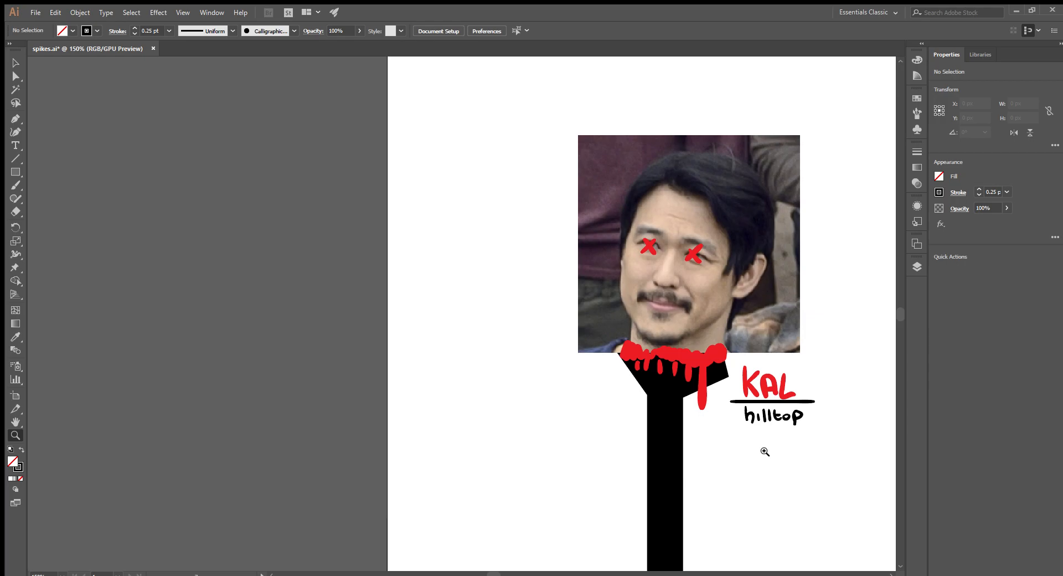
pyautogui.moveTo(542, 533)
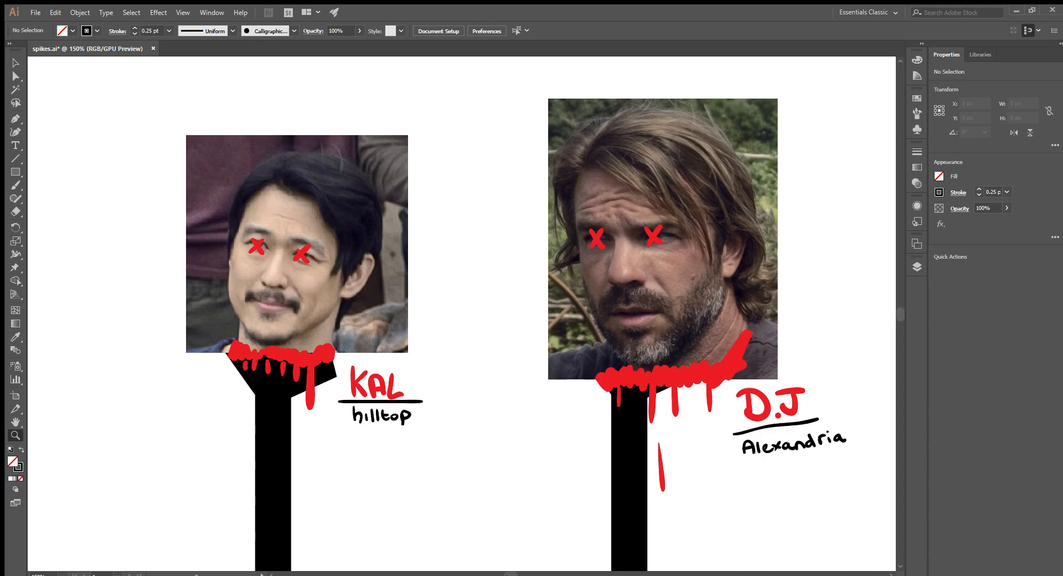
pyautogui.moveTo(507, 572)
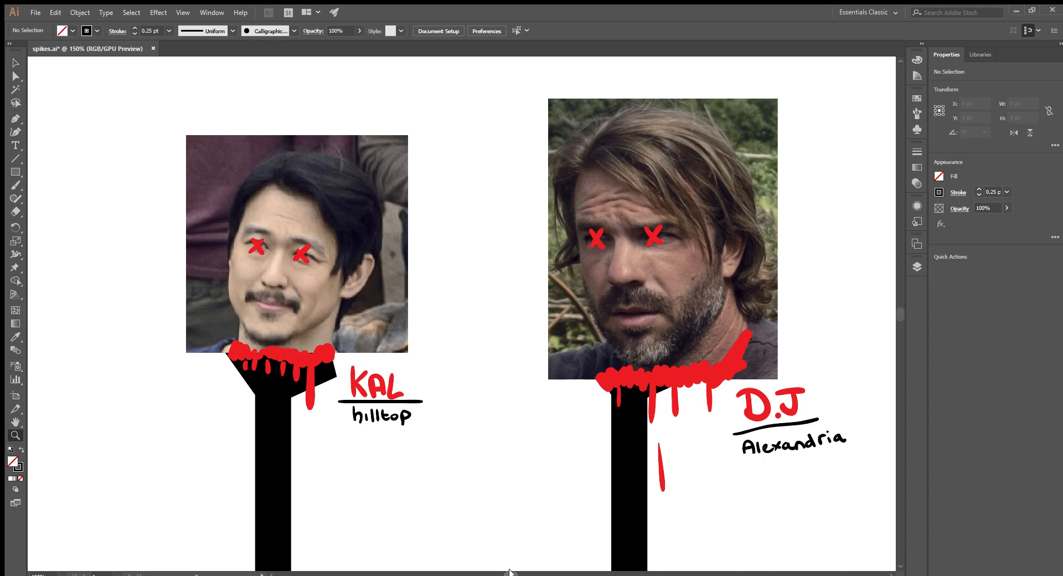
pyautogui.hscroll(3)
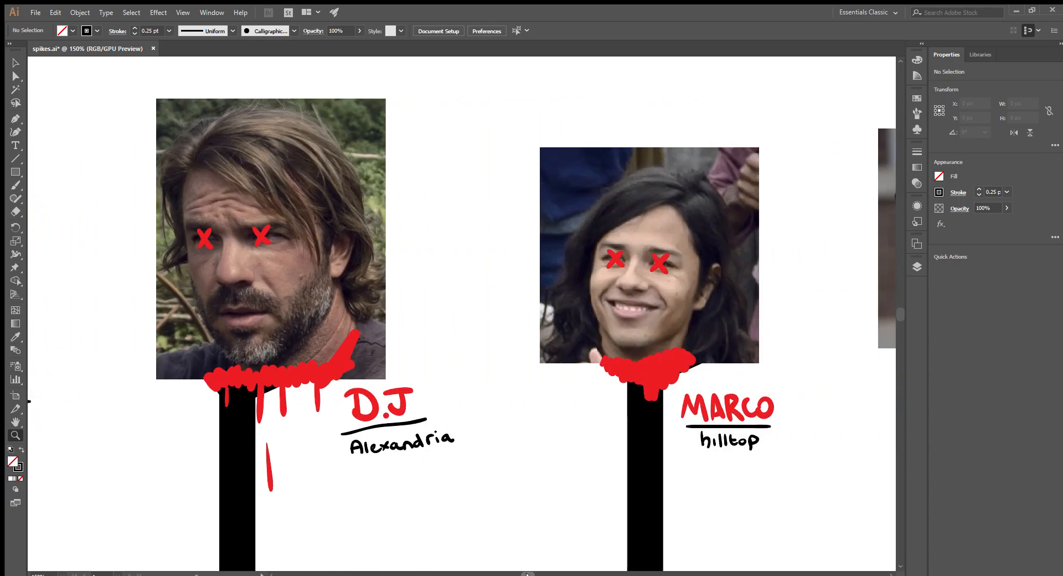
pyautogui.moveTo(791, 476)
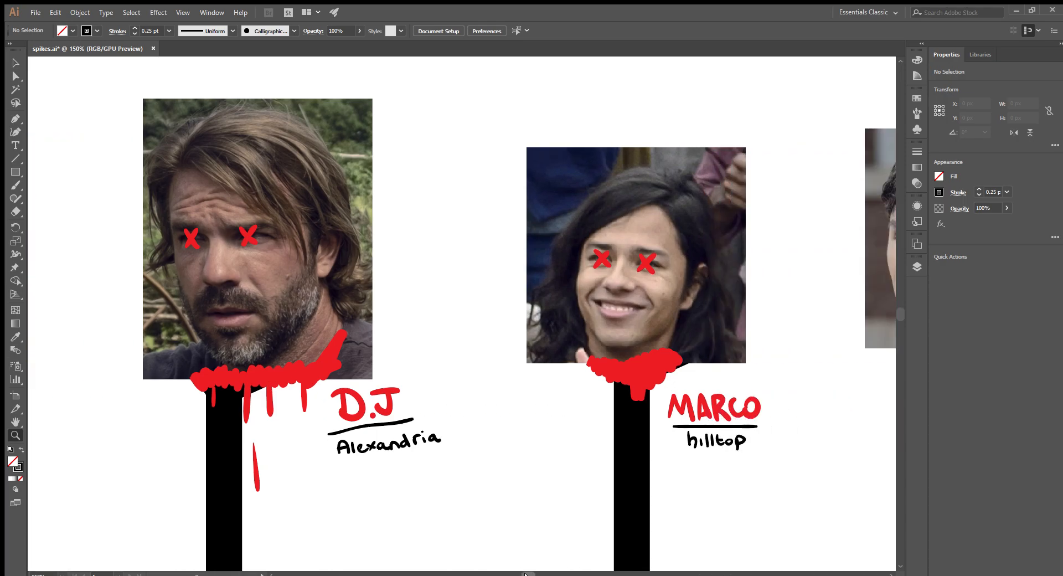
pyautogui.hscroll(3)
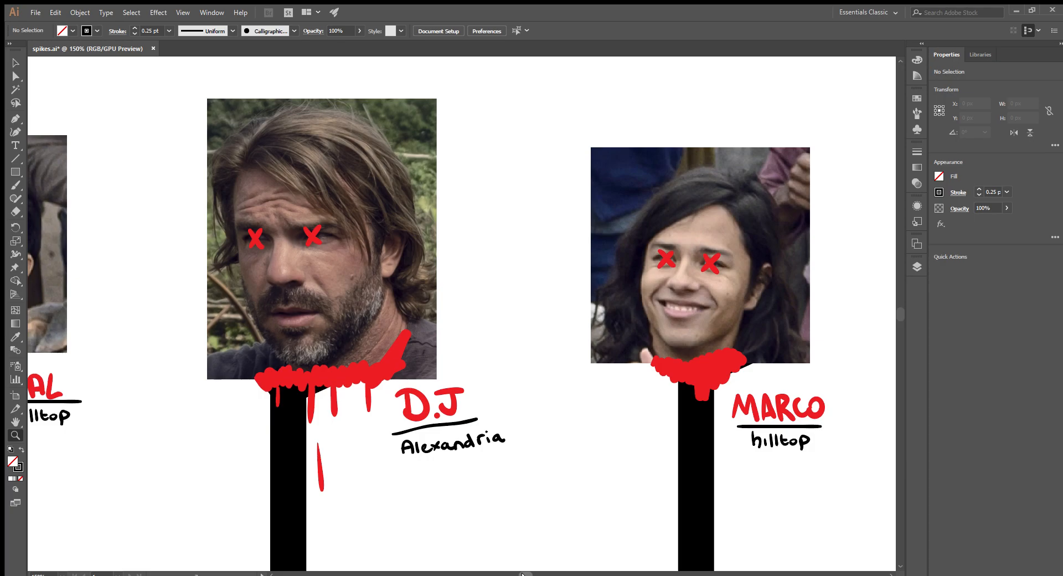
pyautogui.hscroll(3)
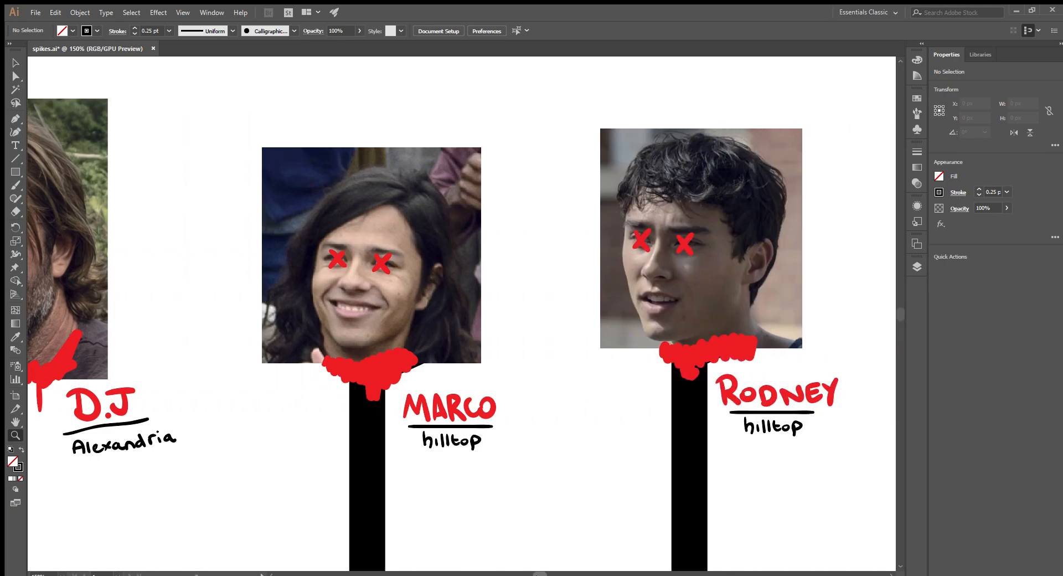
pyautogui.hscroll(3)
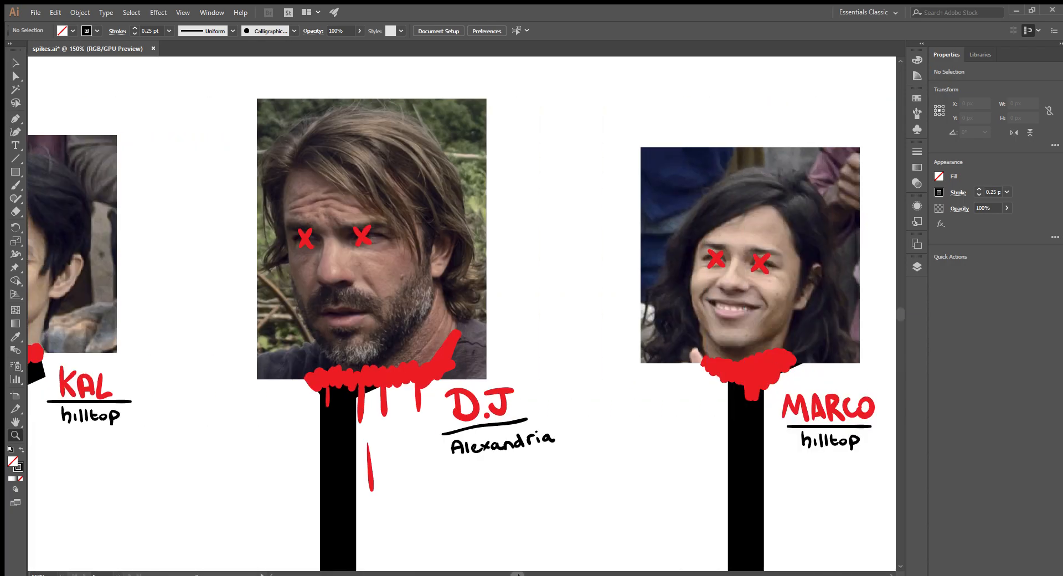
pyautogui.hscroll(-3)
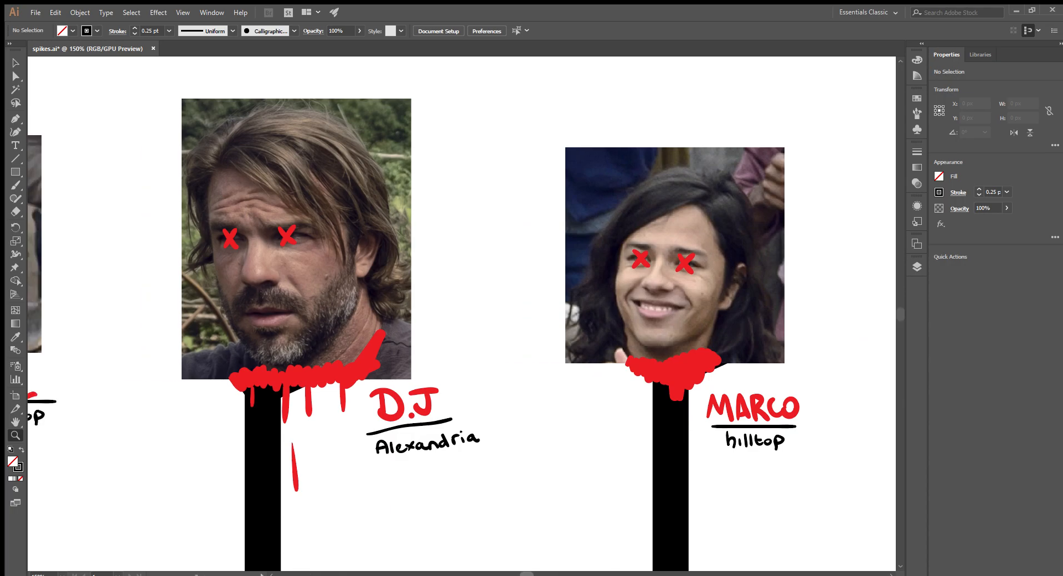
pyautogui.hscroll(3)
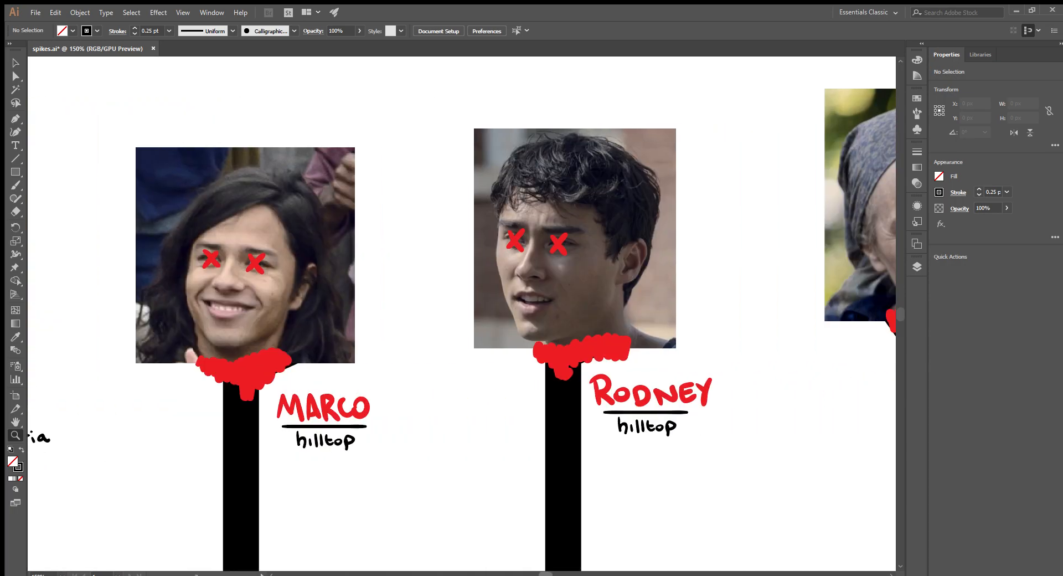
pyautogui.hscroll(3)
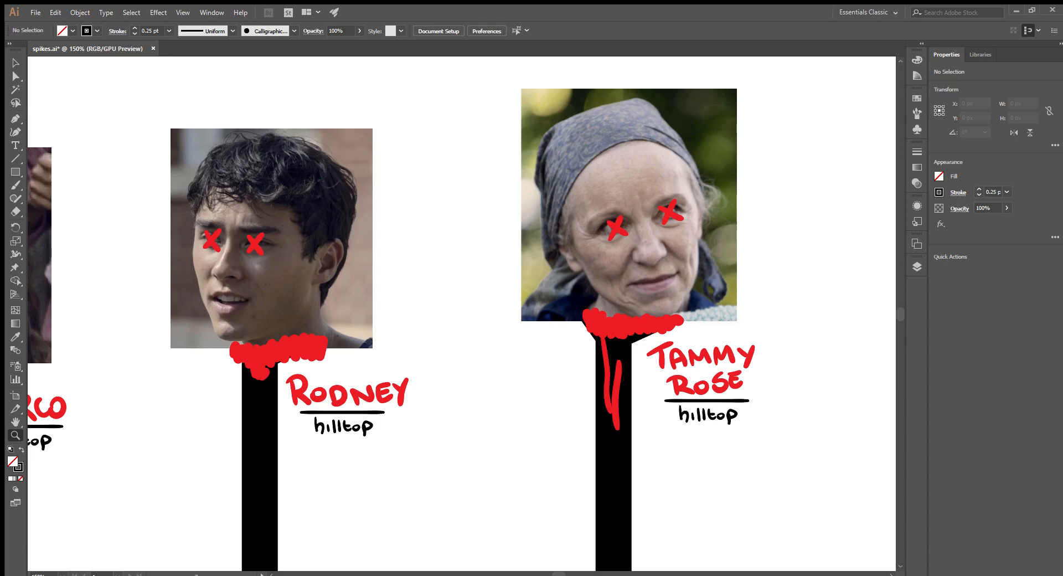
pyautogui.moveTo(556, 574)
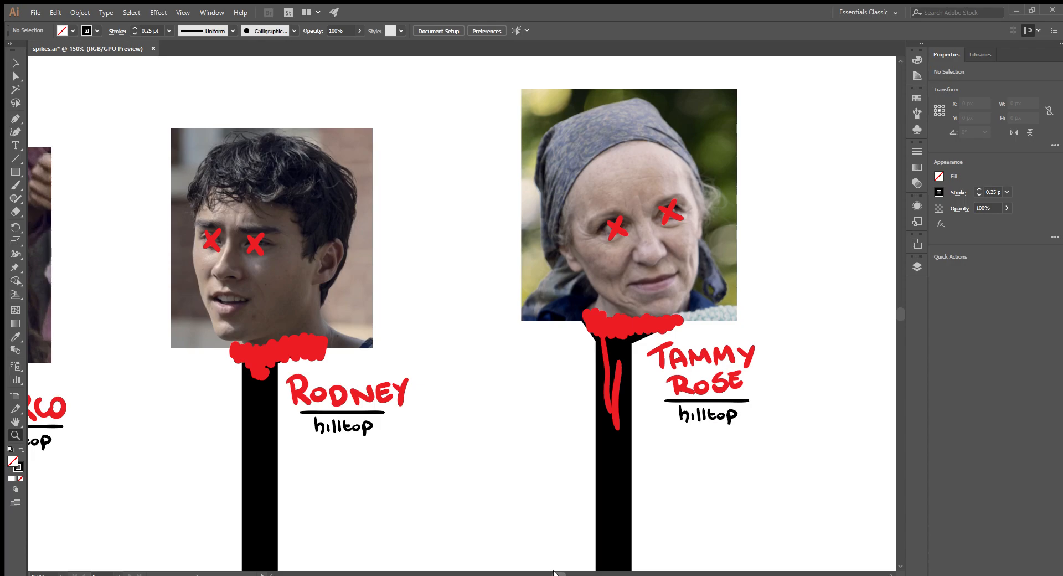
pyautogui.hscroll(3)
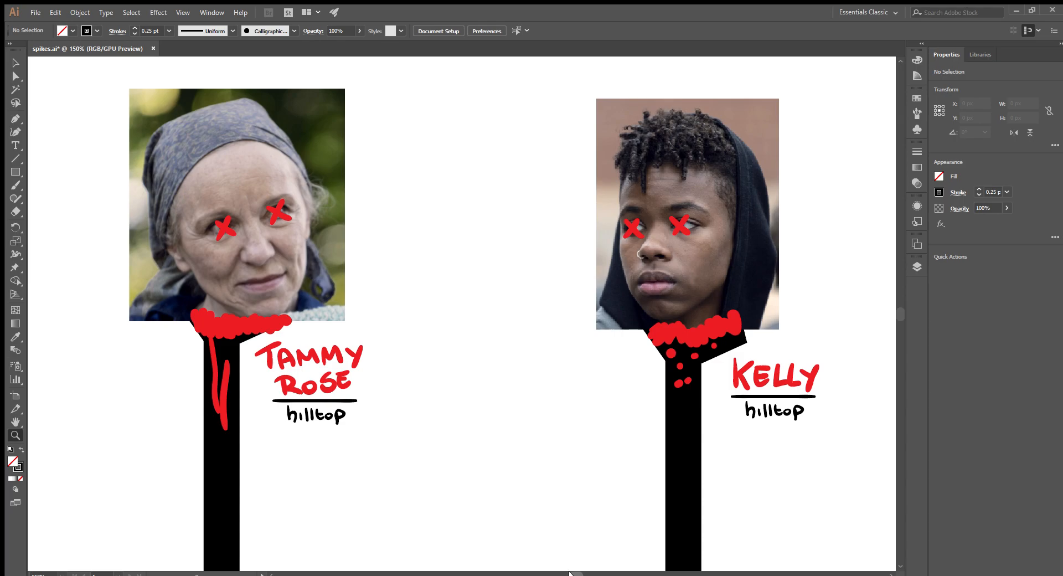
pyautogui.hscroll(3)
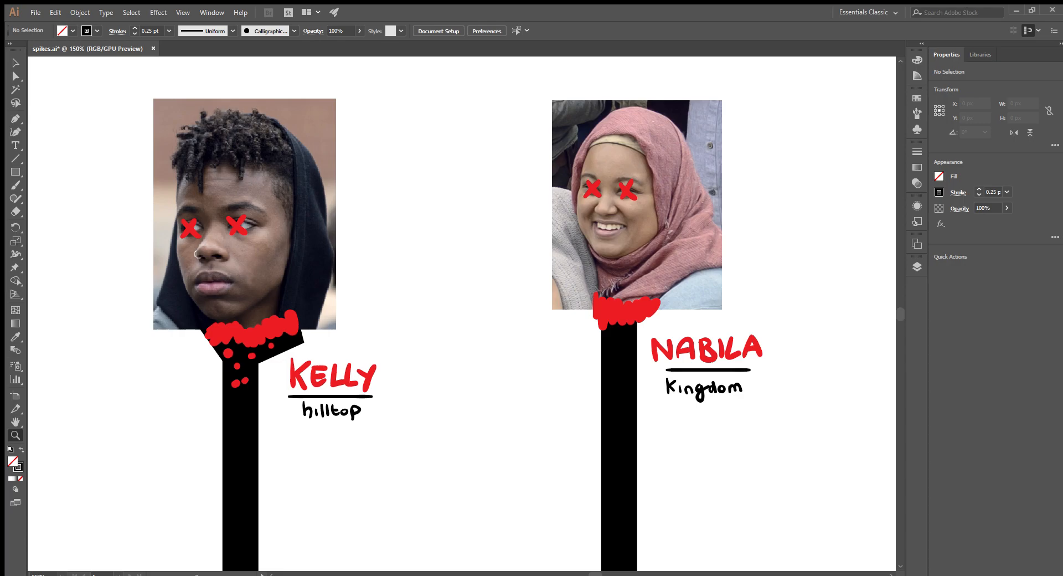
pyautogui.moveTo(592, 573)
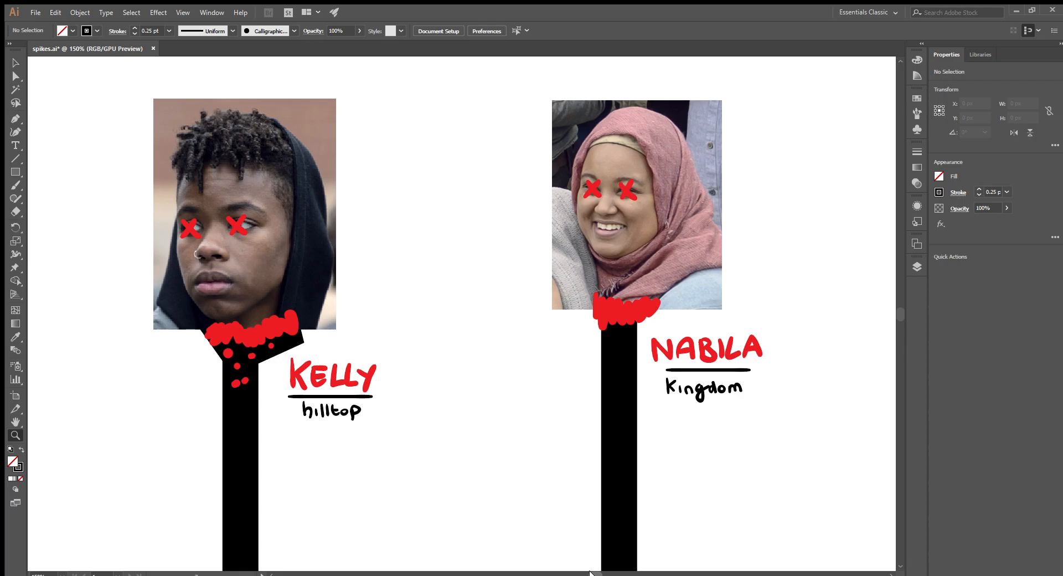
pyautogui.hscroll(3)
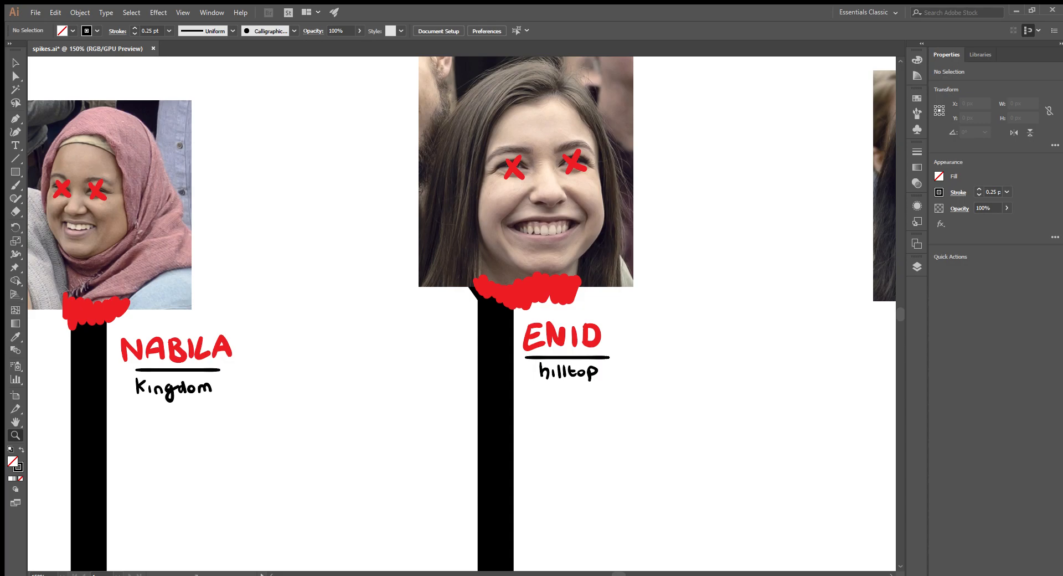
pyautogui.moveTo(616, 572)
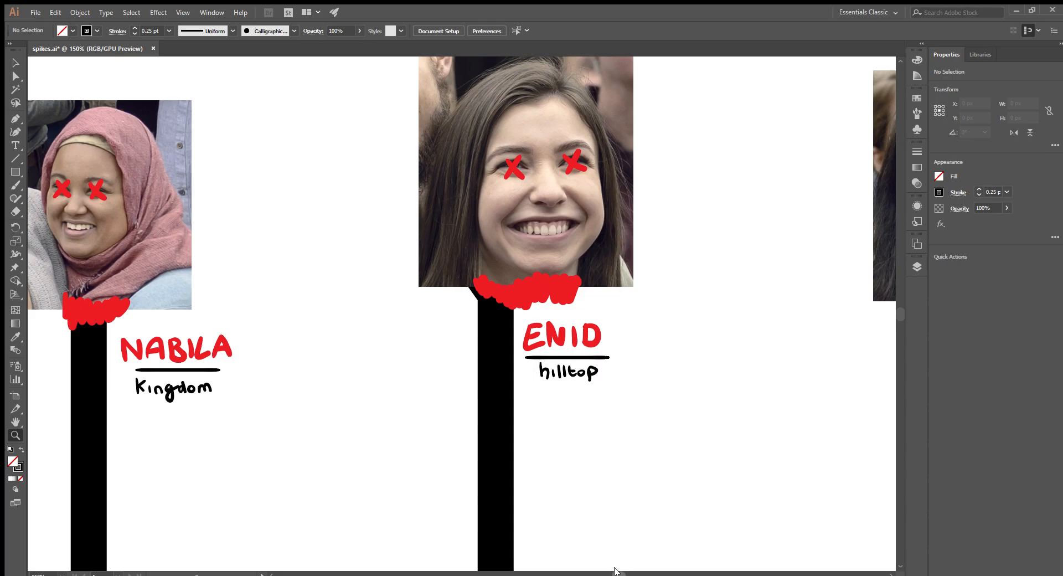
pyautogui.hscroll(3)
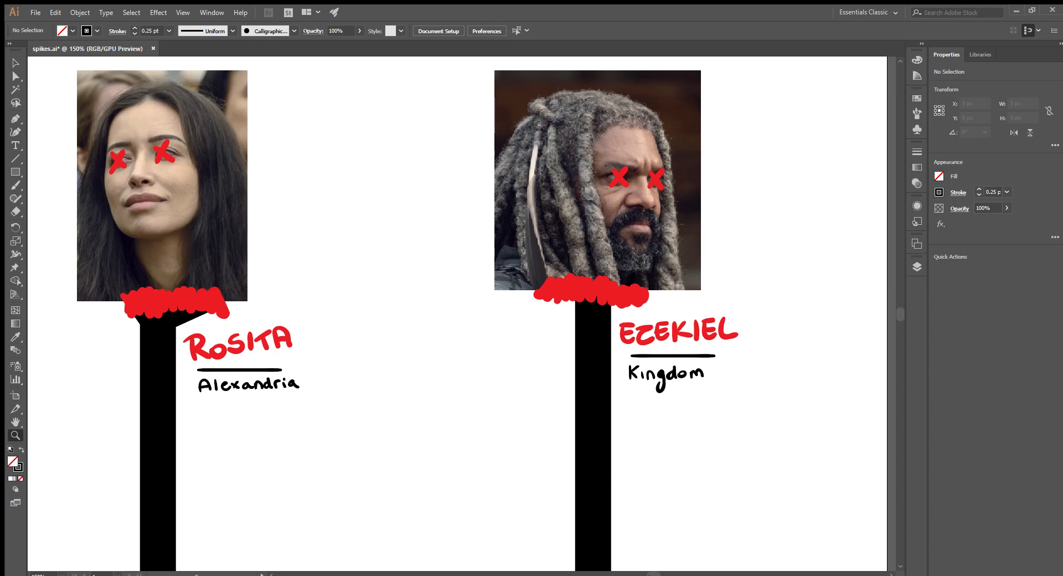
pyautogui.moveTo(326, 492)
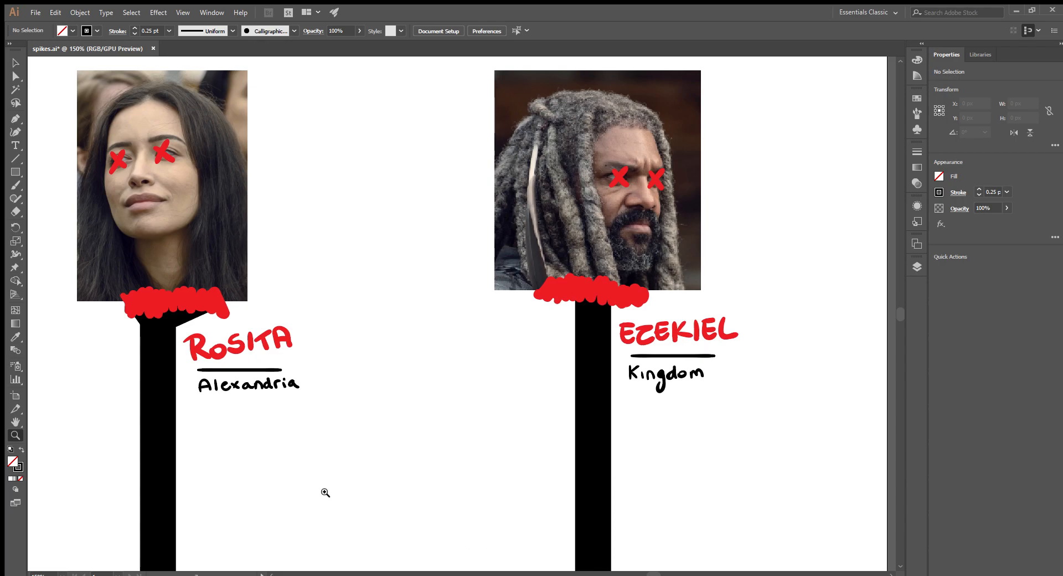
pyautogui.moveTo(305, 502)
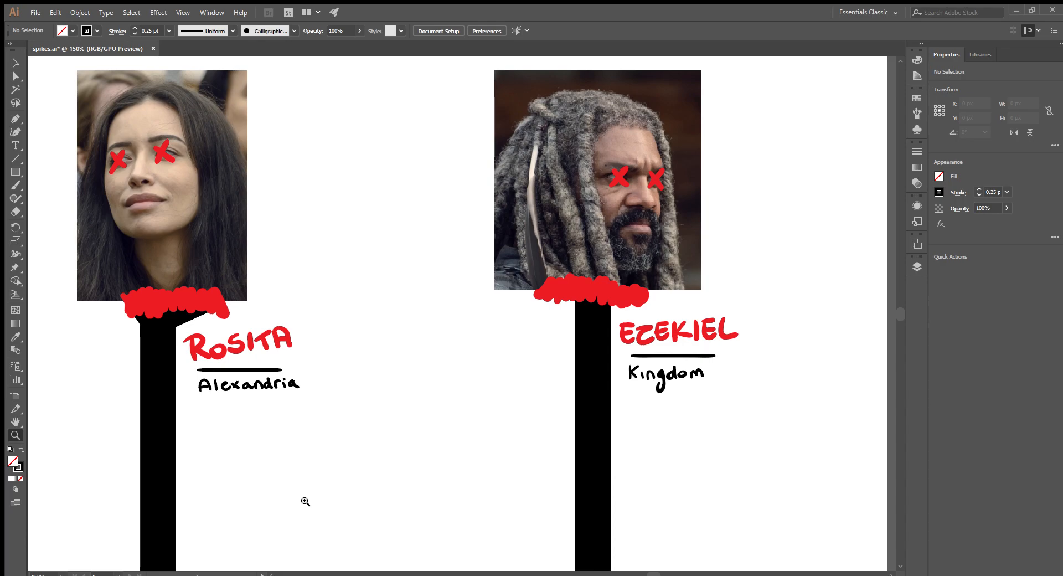
pyautogui.moveTo(115, 530)
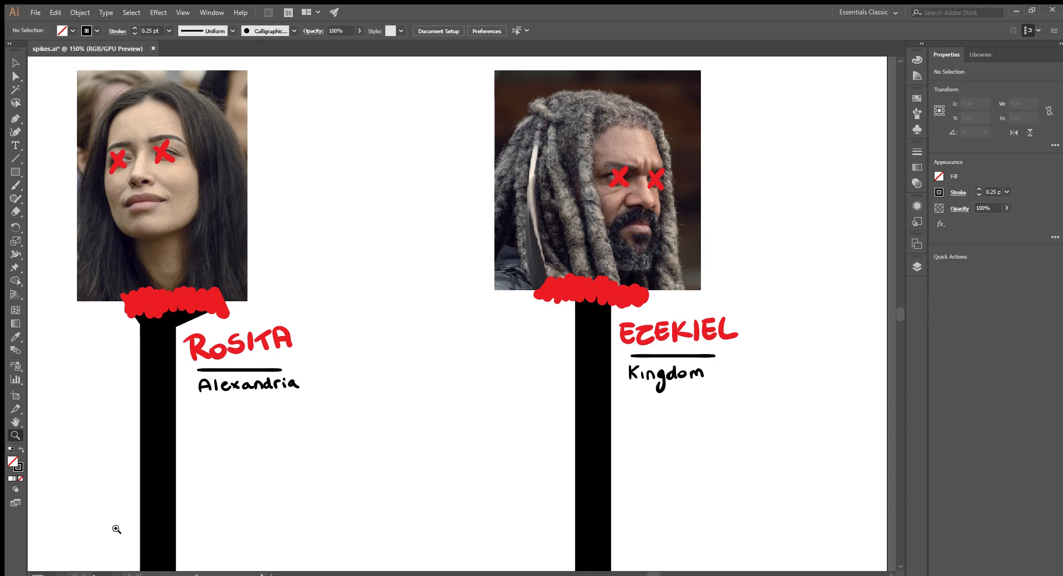
pyautogui.moveTo(76, 568)
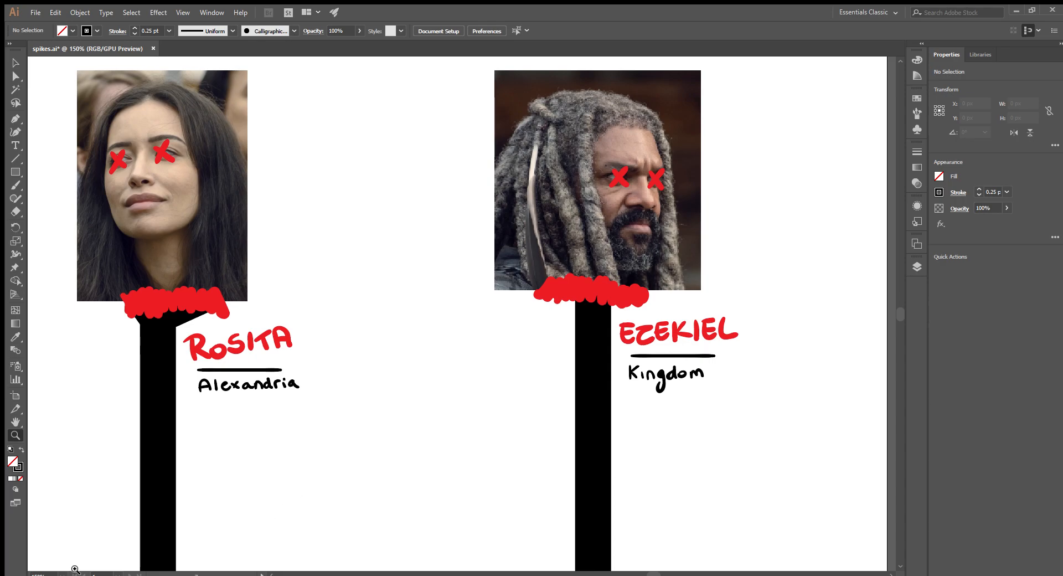
pyautogui.moveTo(61, 467)
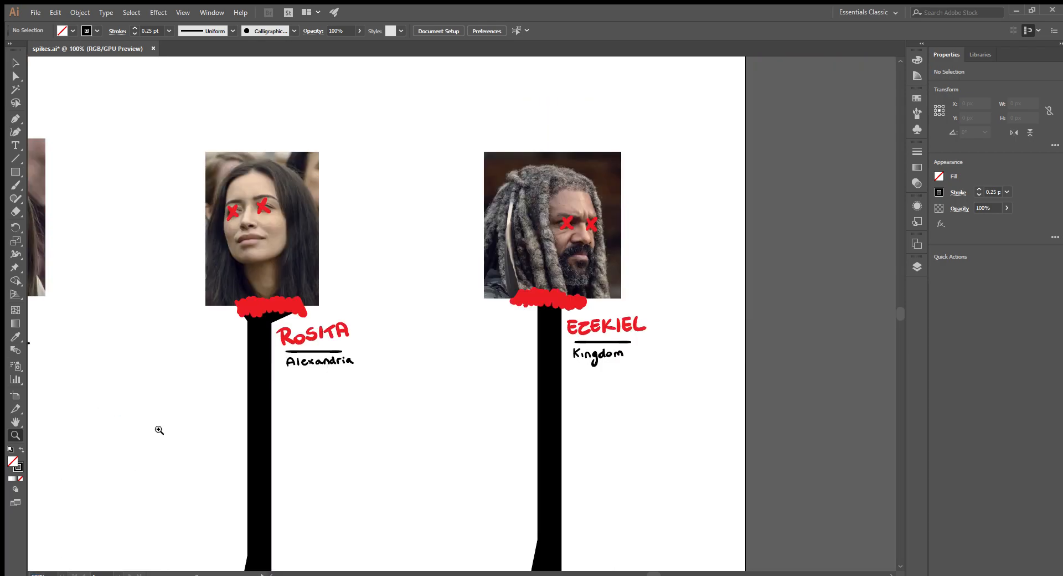
pyautogui.scroll(3)
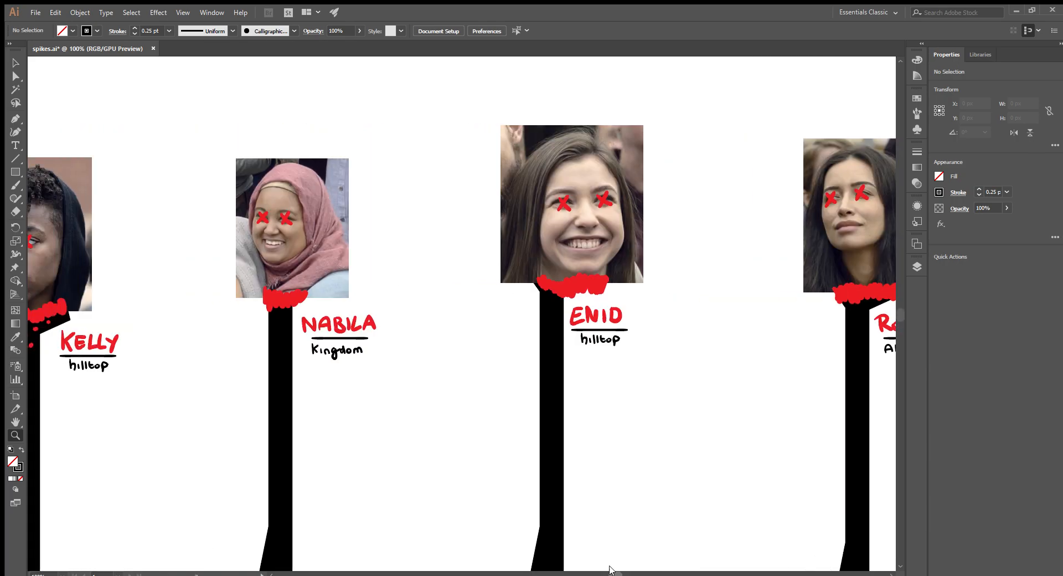
pyautogui.hscroll(-3)
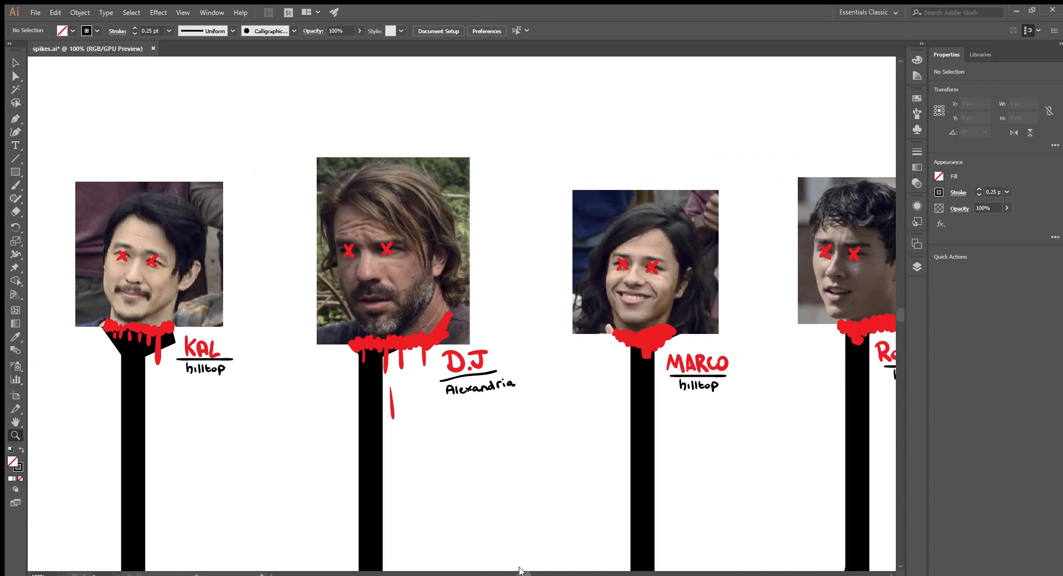
pyautogui.hscroll(3)
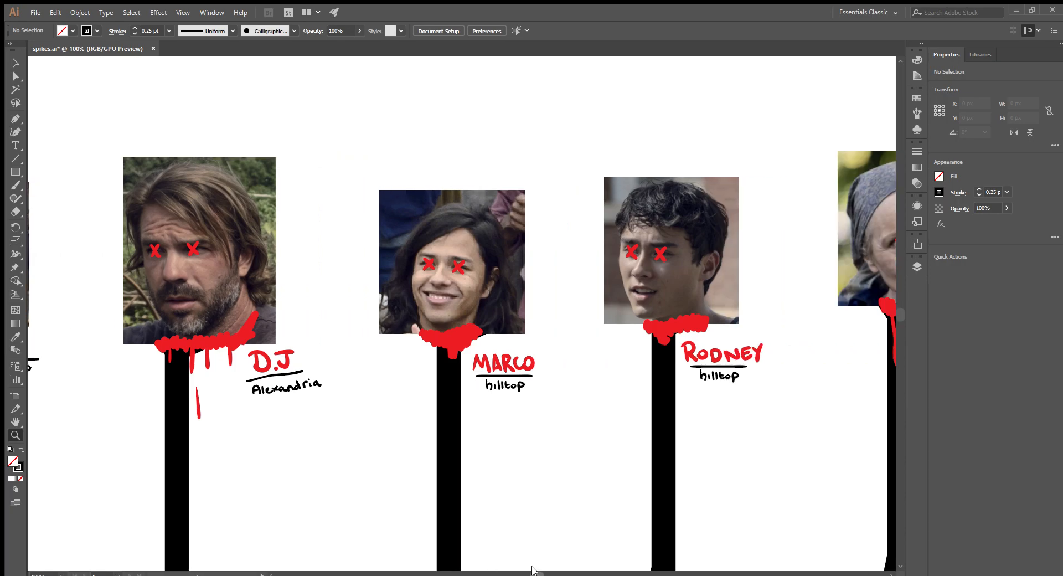
pyautogui.hscroll(3)
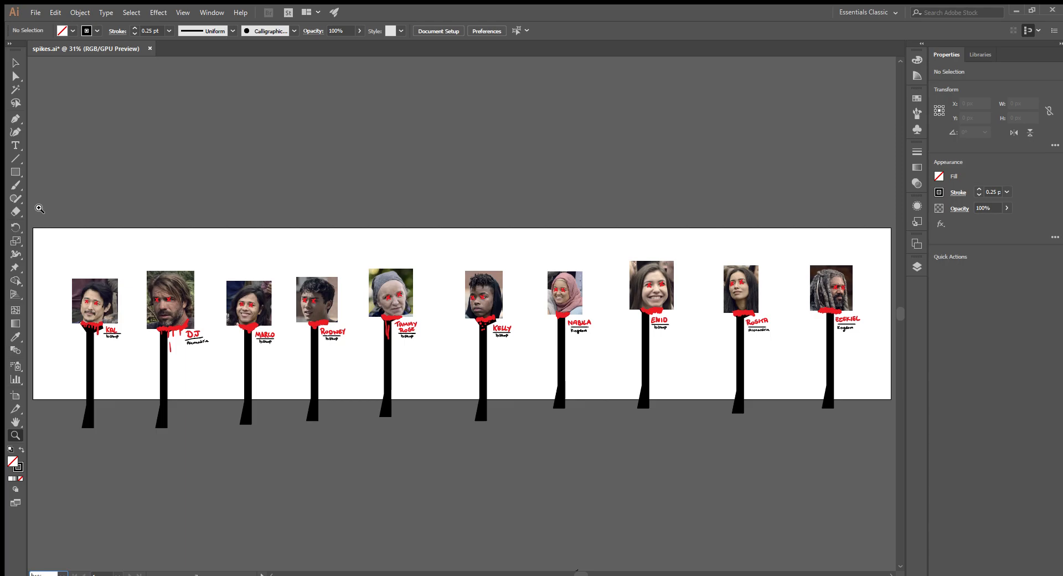
pyautogui.moveTo(175, 183)
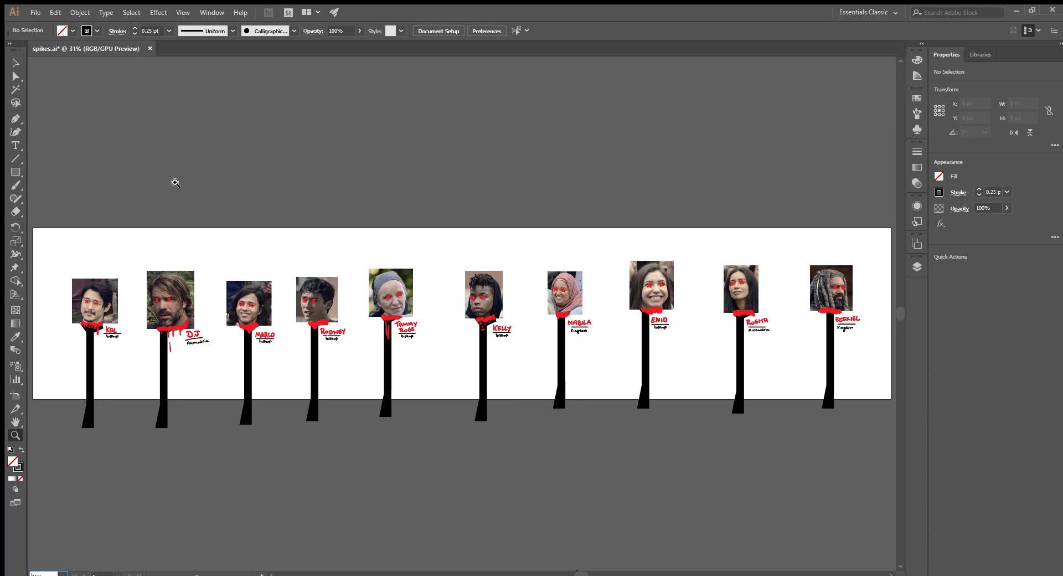
pyautogui.moveTo(802, 102)
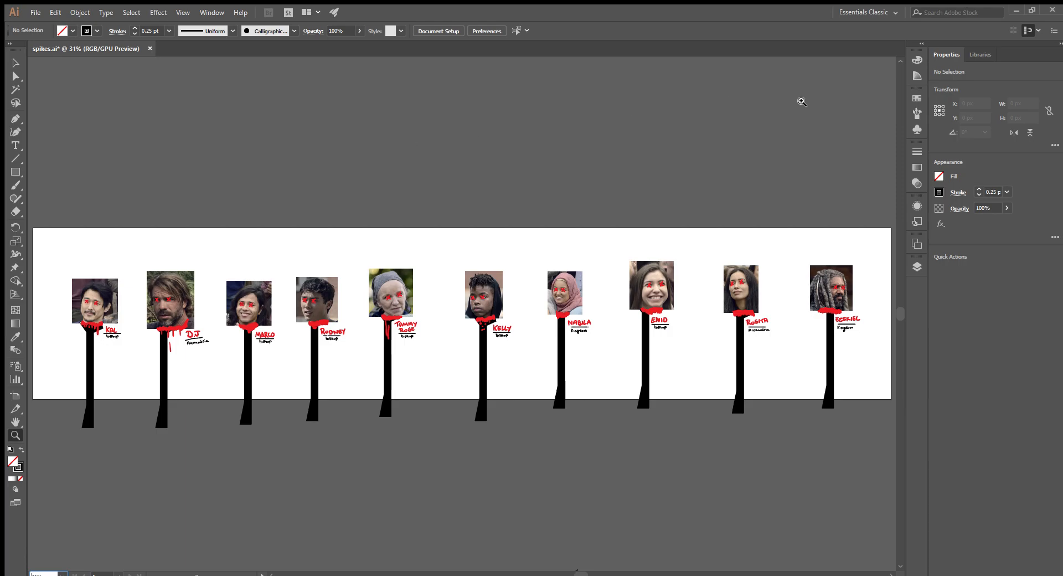